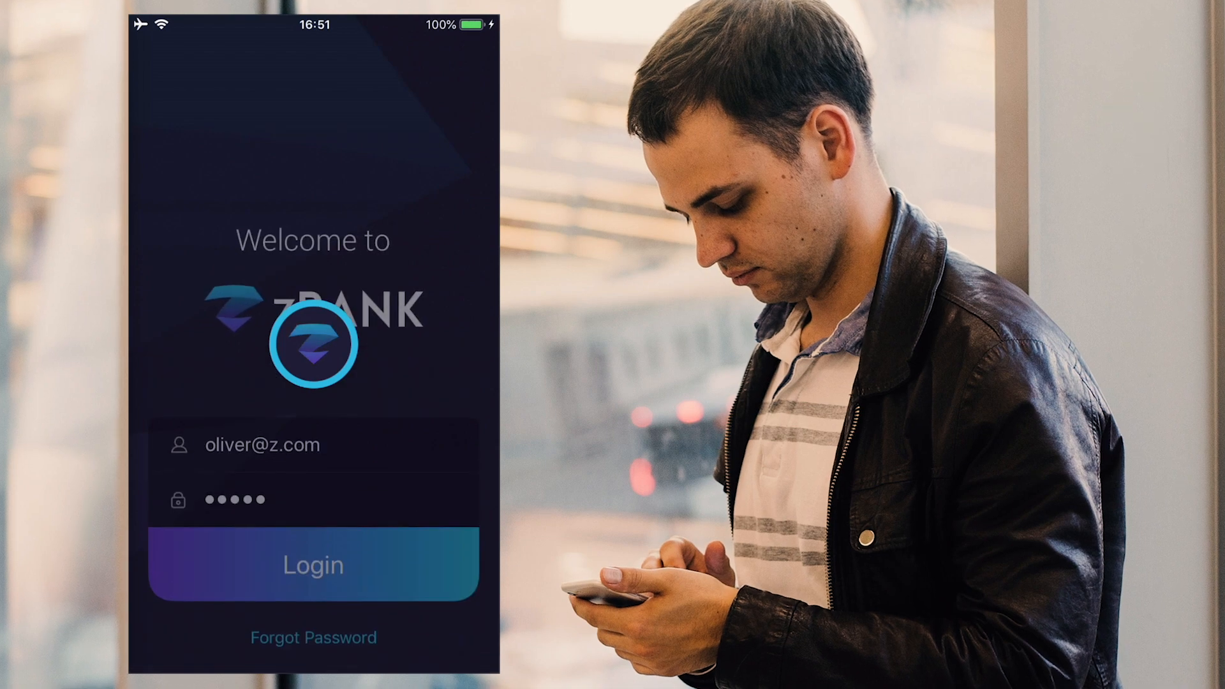
# - Log in to zBank with the pre-filled credentials from the welcome screen
pyautogui.click(312, 563)
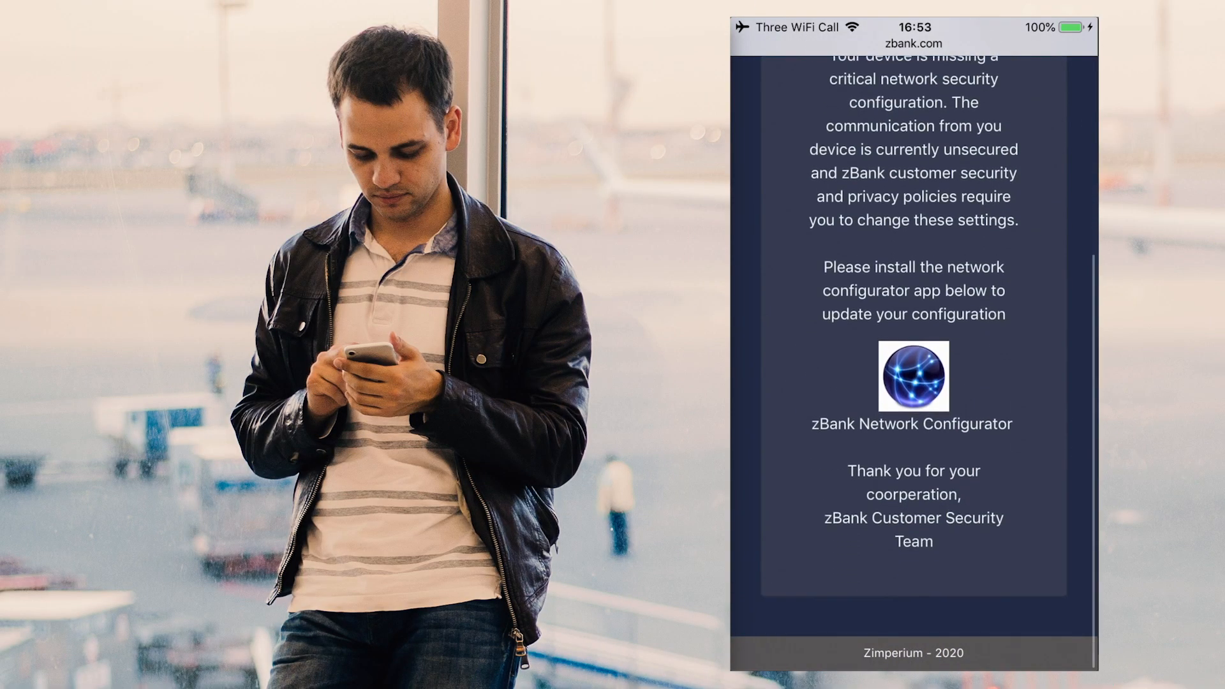
# - Install the zBank Network Configurator app from the zbank.com page in Safari
pyautogui.click(913, 377)
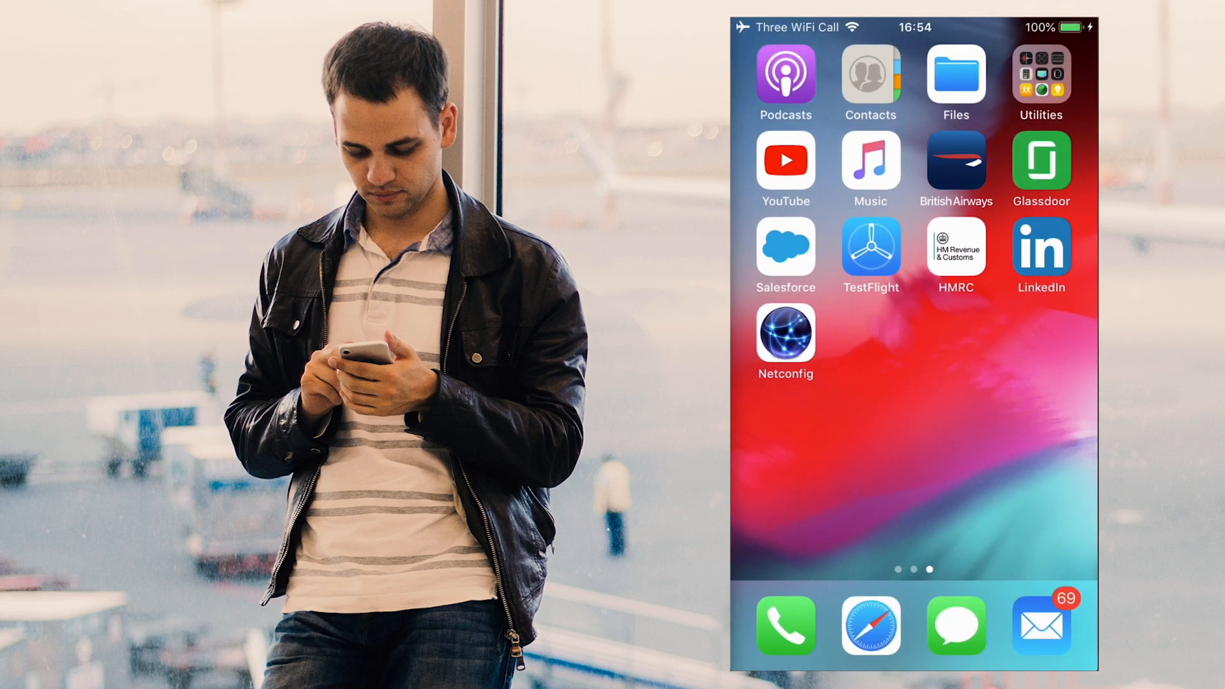
# - Start the Netconfig app from its new home-screen icon
pyautogui.click(784, 331)
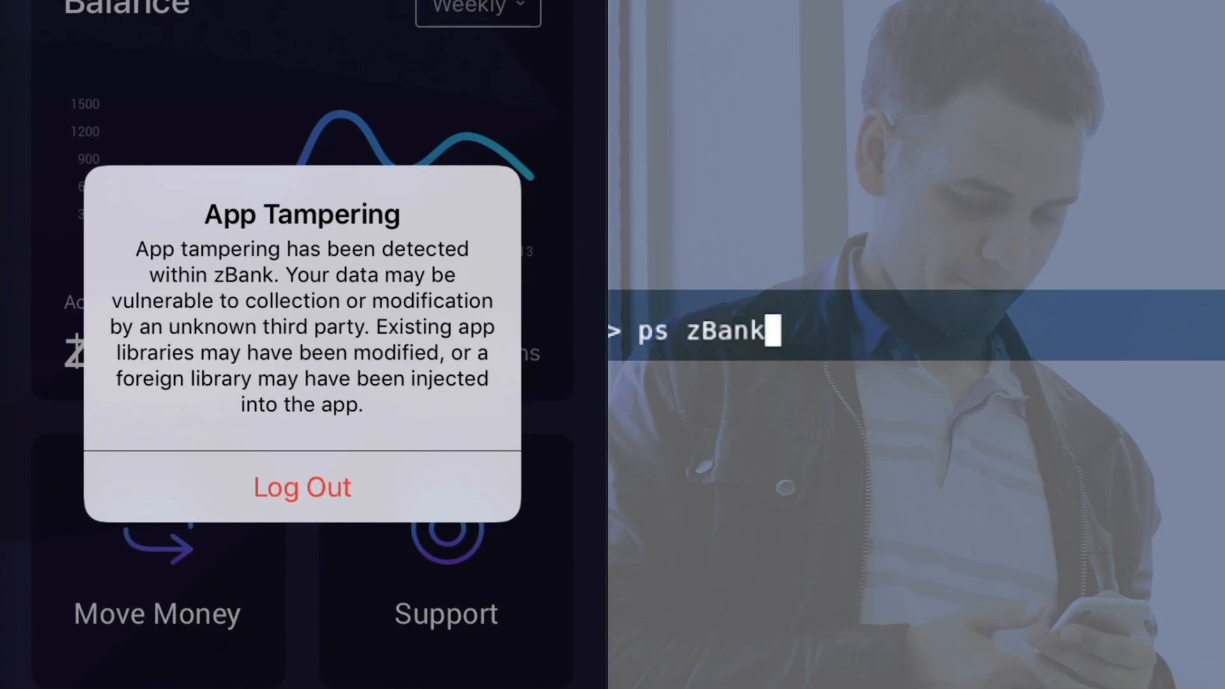
# - Enter the 'keylog' command in the attacker console against the zBank process
pyautogui.write('keylog')
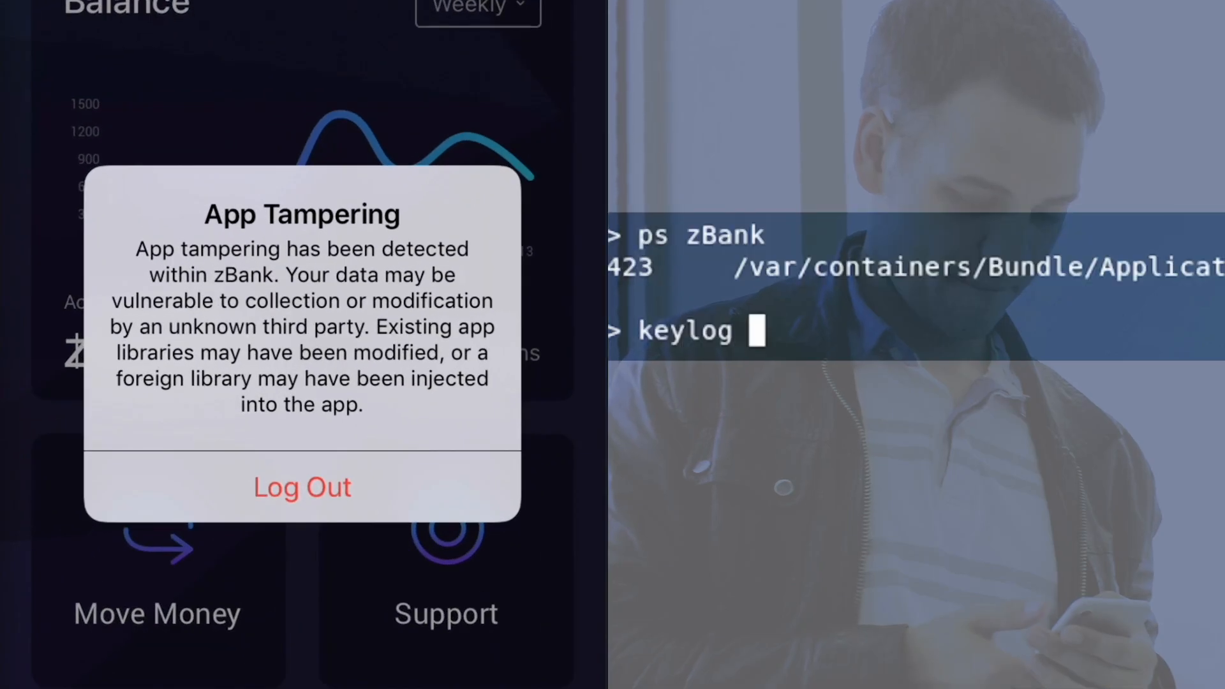